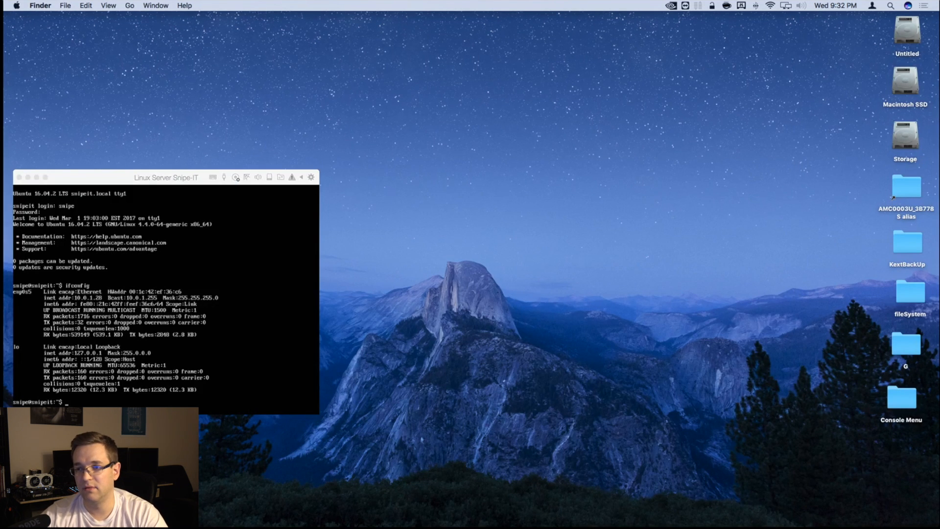
Switch to the login window and sign in as root with its password
click(871, 5)
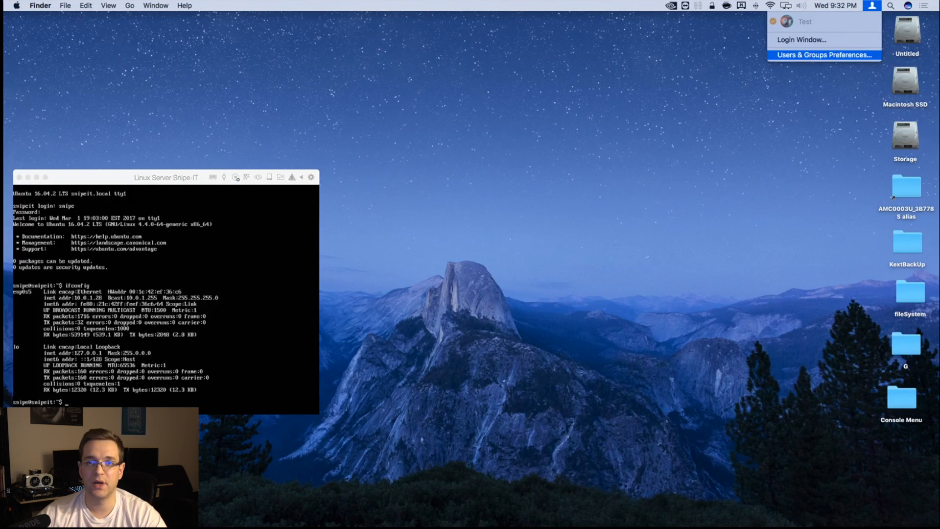
mouse_move(803, 39)
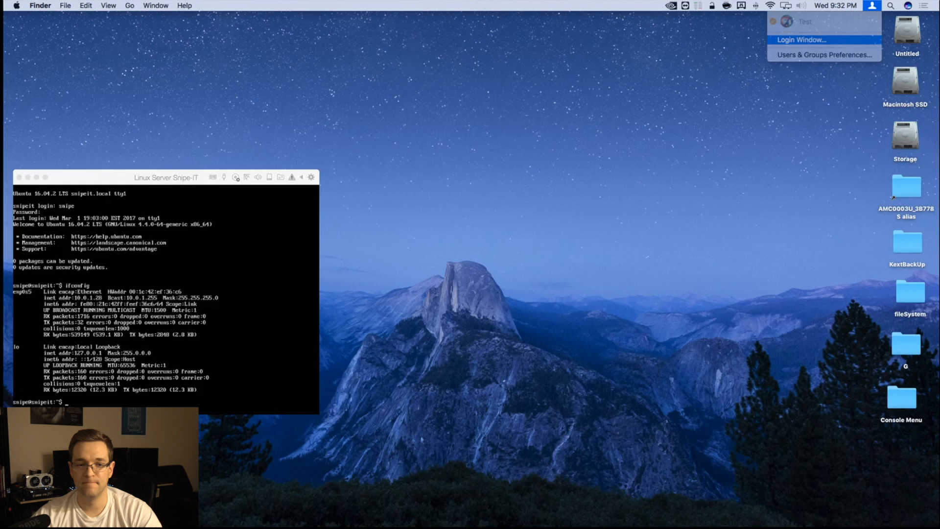
click(804, 39)
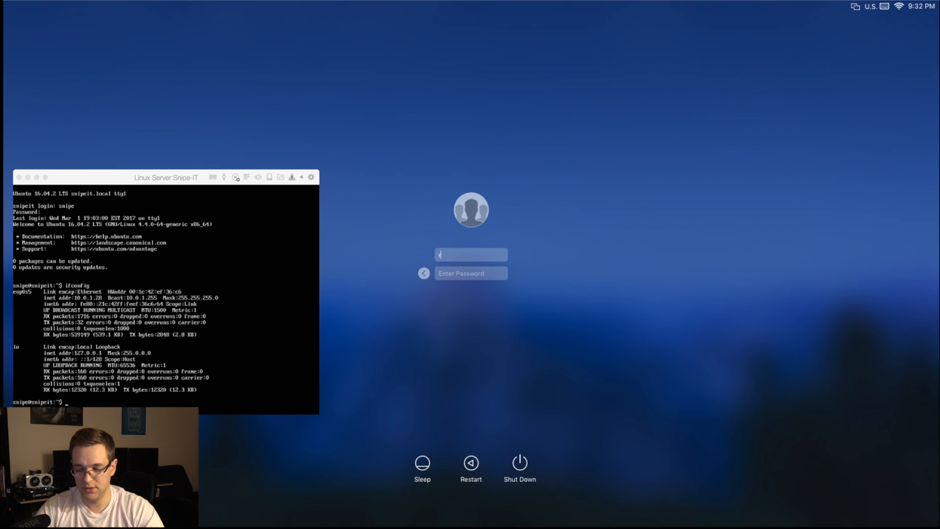
text(root)
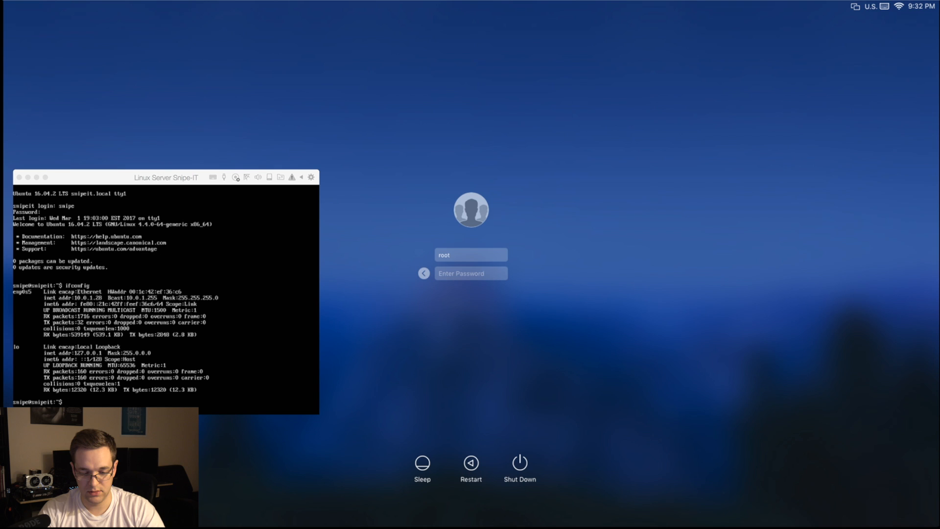
text(••••••)
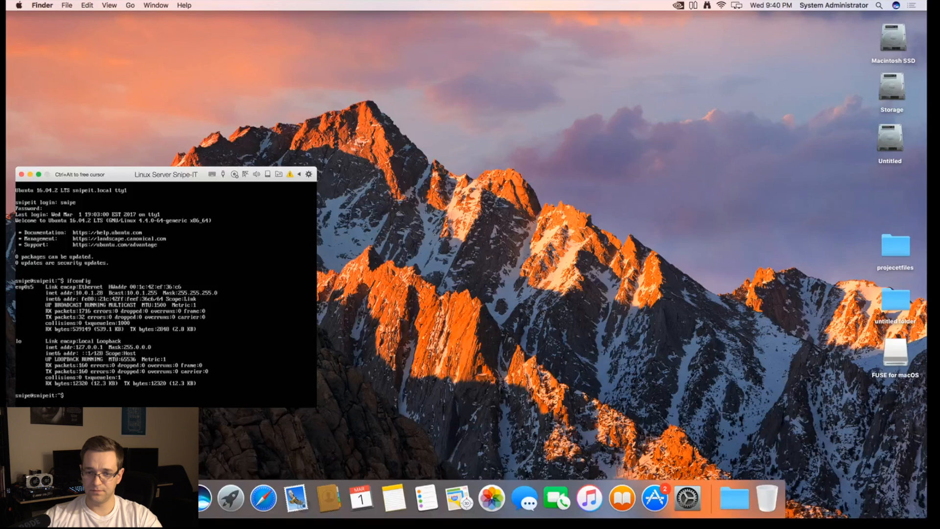
Mount osxfuse-3.5.5.dmg from projecetfiles and install FUSE for macOS onto Macintosh SSD
double_click(895, 253)
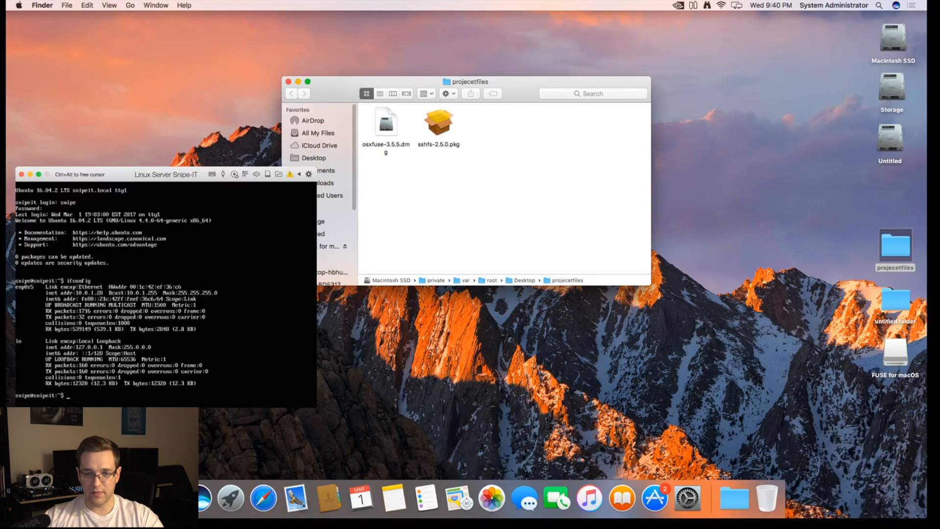
click(386, 122)
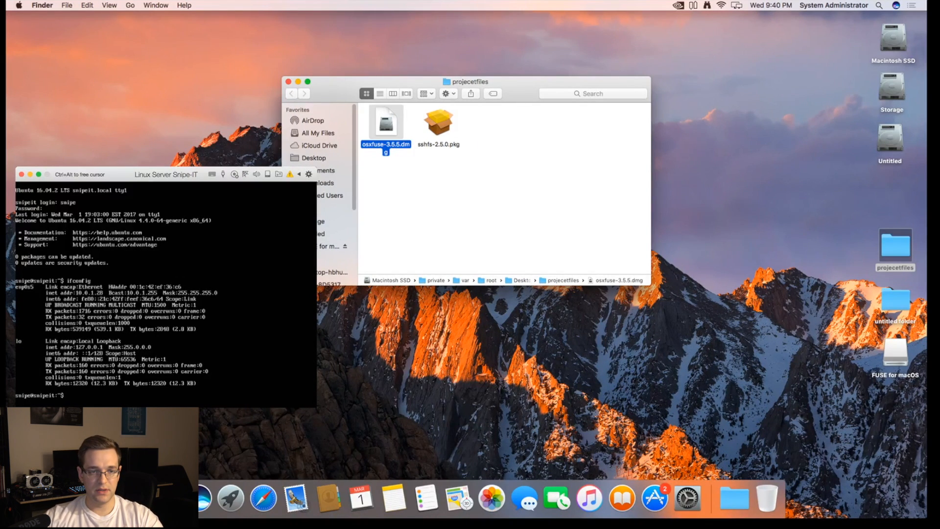
double_click(385, 124)
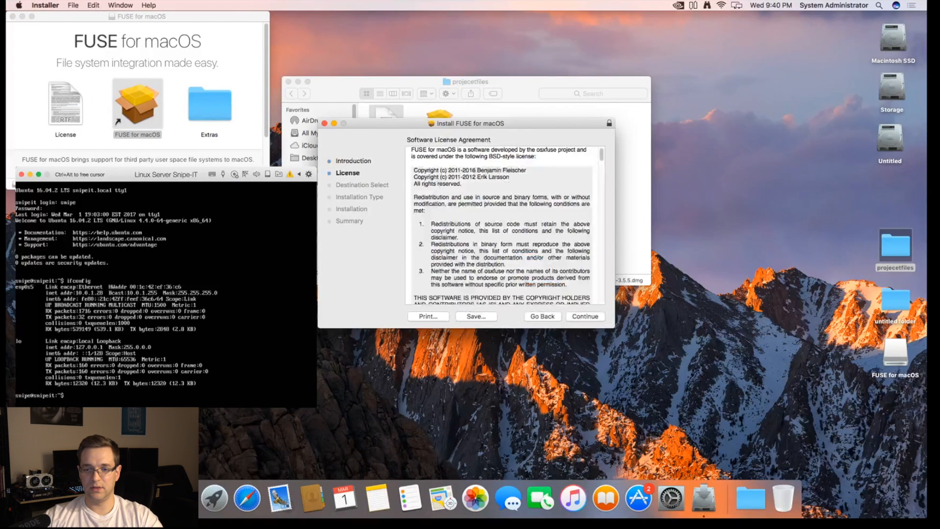
click(585, 317)
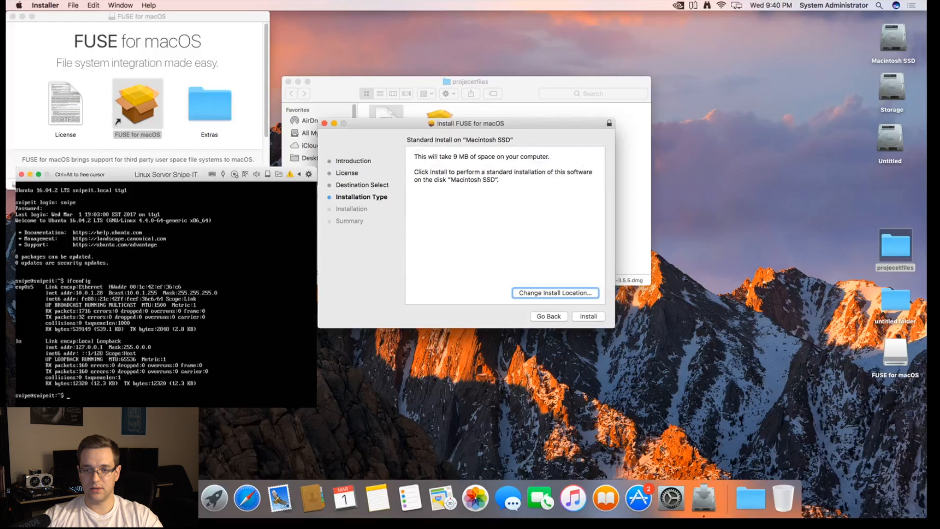
click(588, 316)
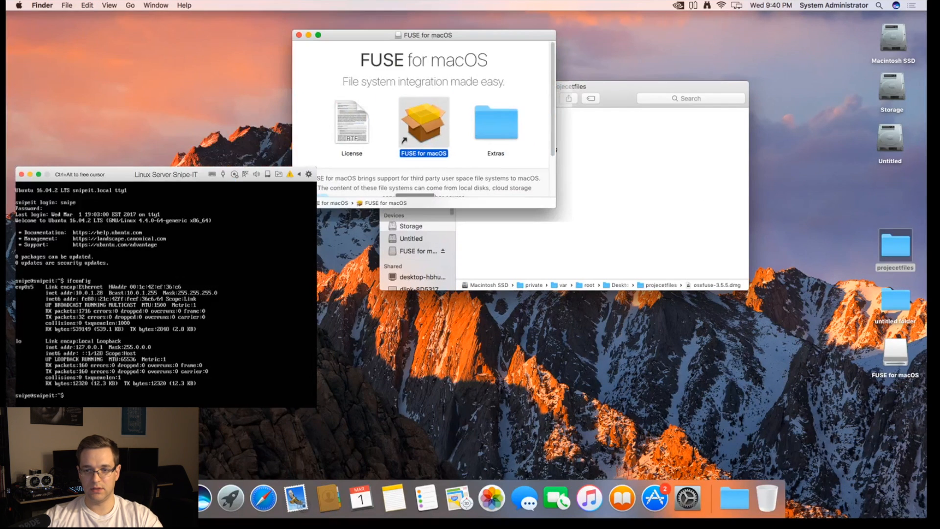
click(297, 35)
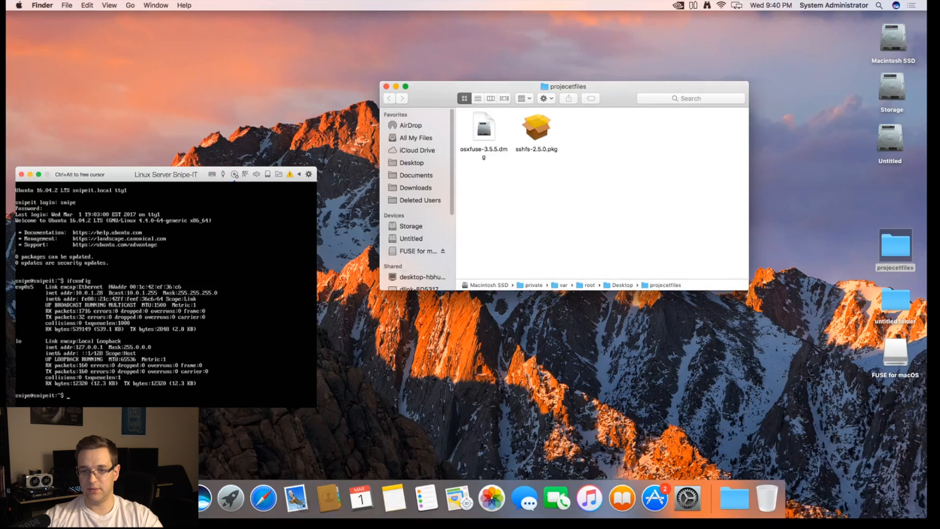
Run the sshfs-2.5.0.pkg installer through to a successful SSHFS 2.5.0 install, then close projecetfiles
double_click(537, 125)
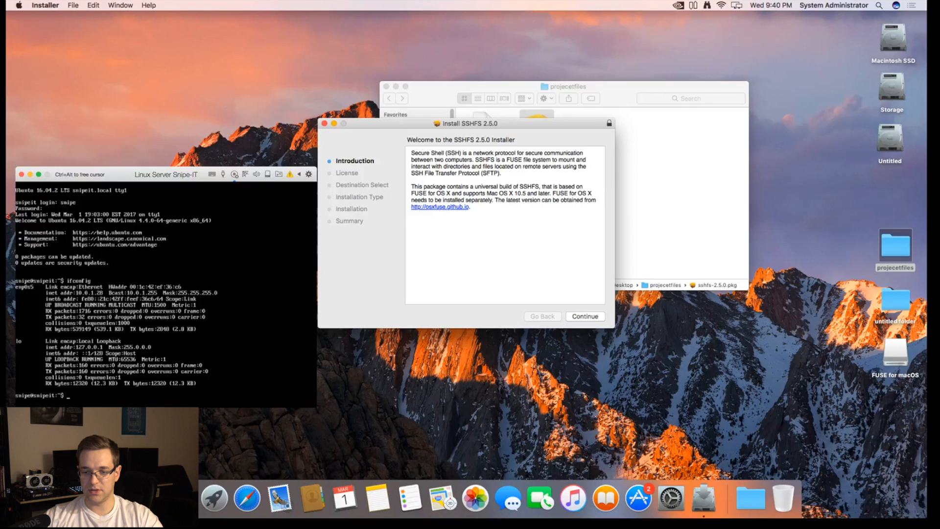
click(584, 316)
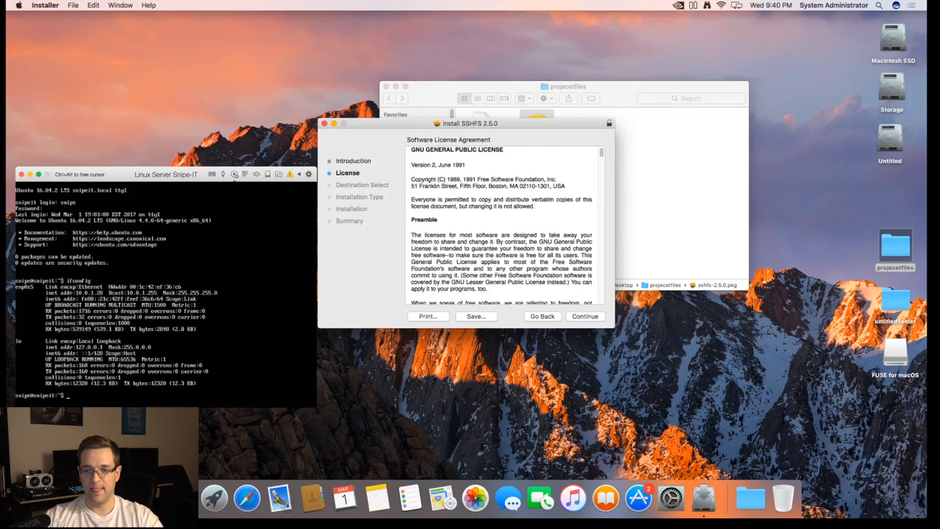
click(584, 316)
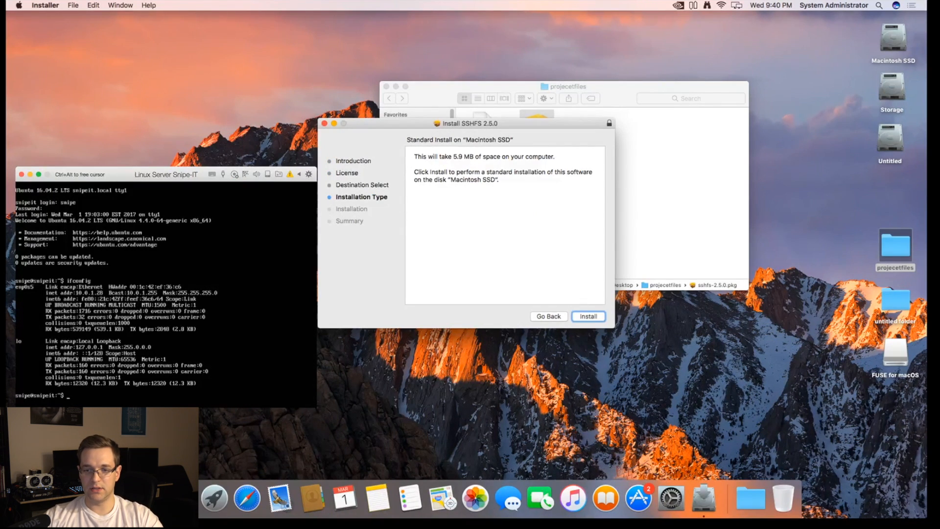
click(587, 316)
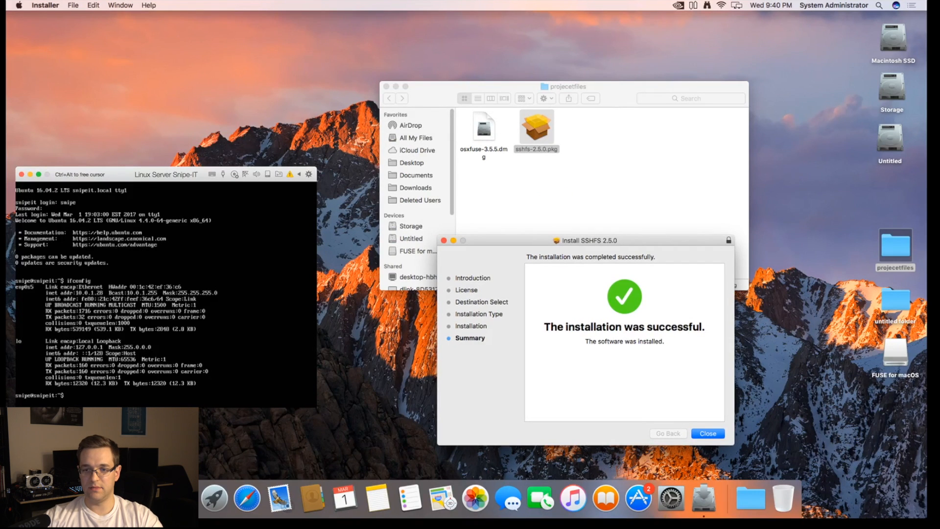
click(707, 433)
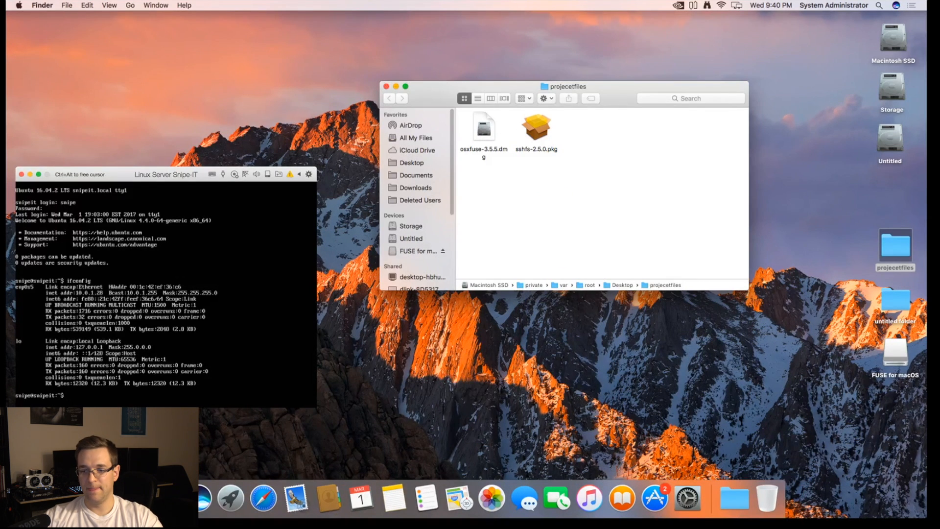
click(391, 86)
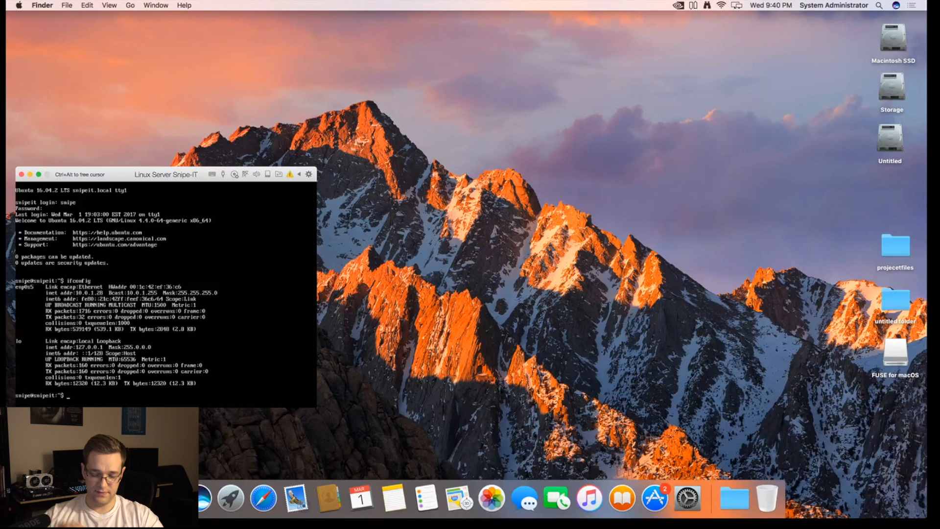
Search Spotlight for 'terminal' and launch Terminal to get a root shell
text(activity Monitor)
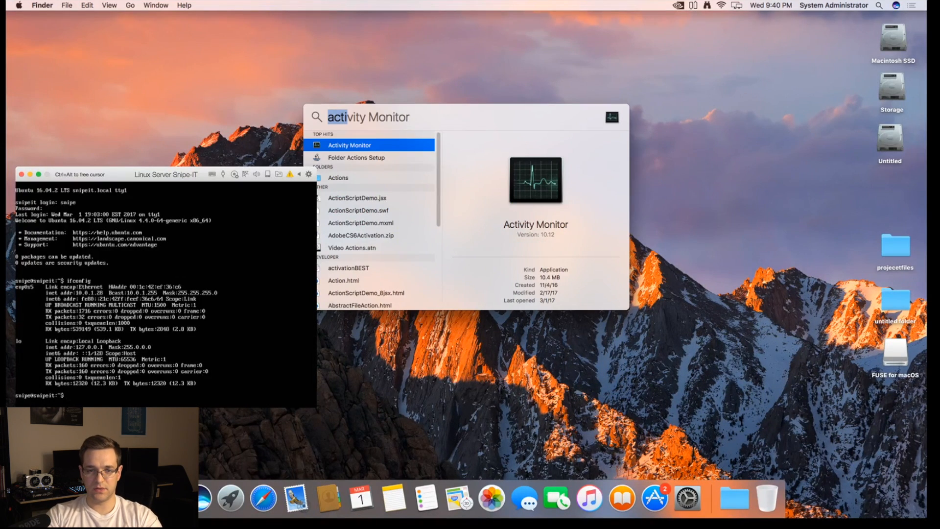
text(terminal)
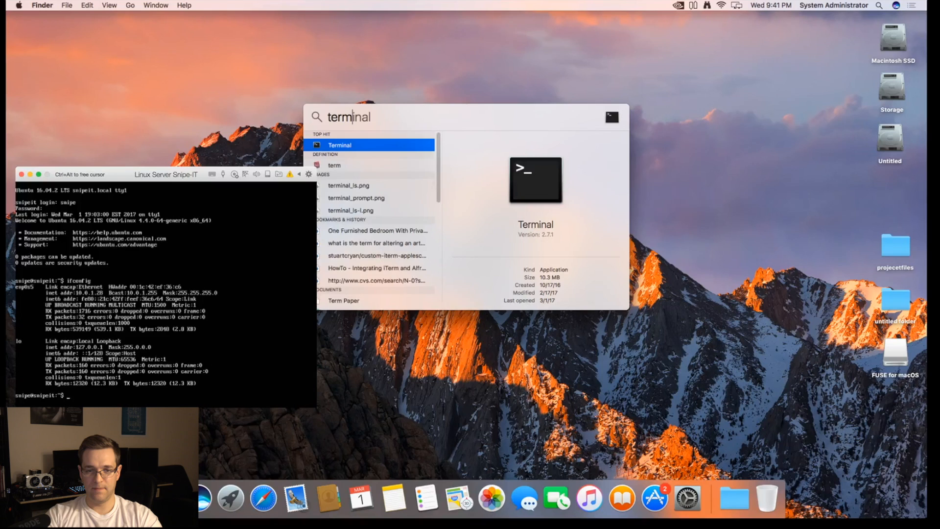
click(339, 145)
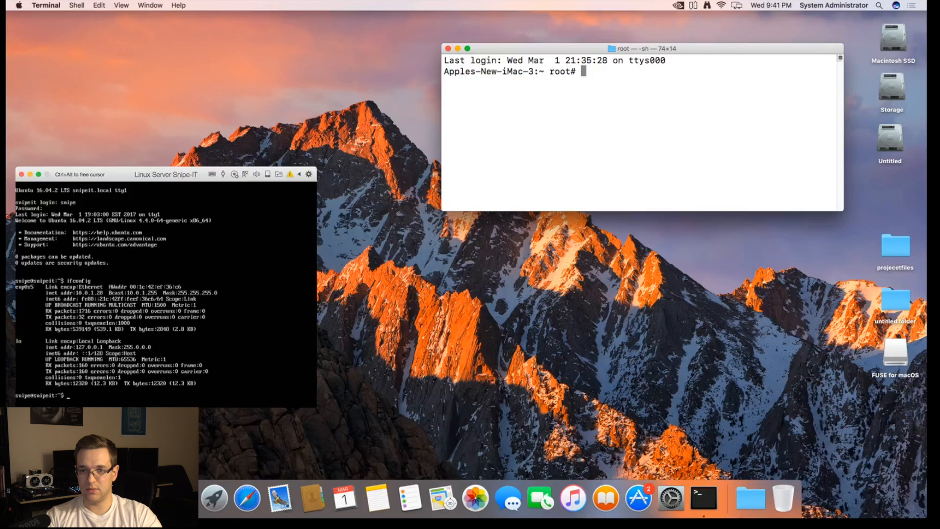
Run fuser -c on /private/var/root/Desktop/linfuse to confirm no process is using it
text(fuser)
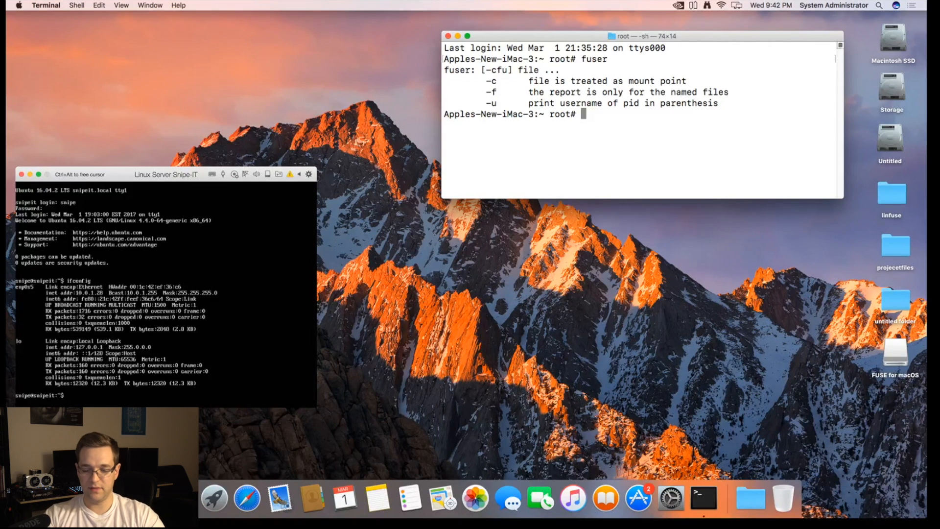
text(f)
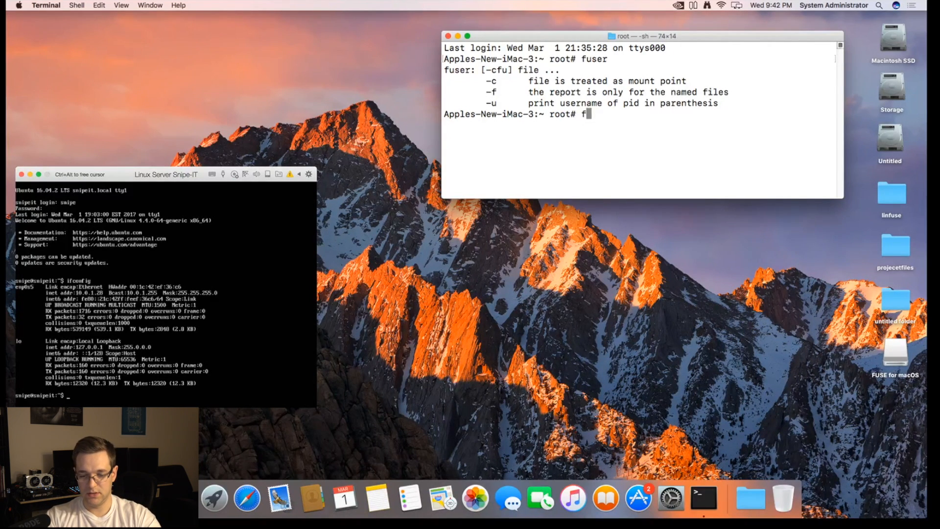
text(user -)
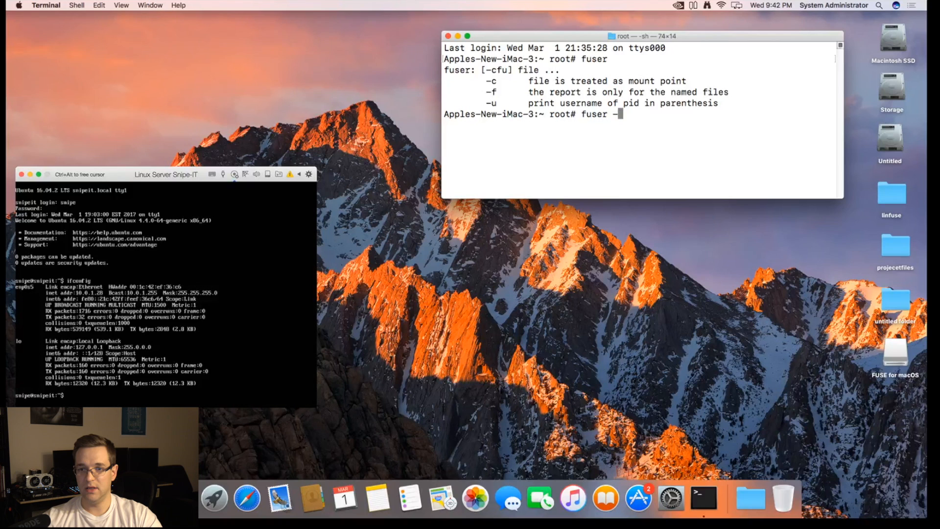
text(-c)
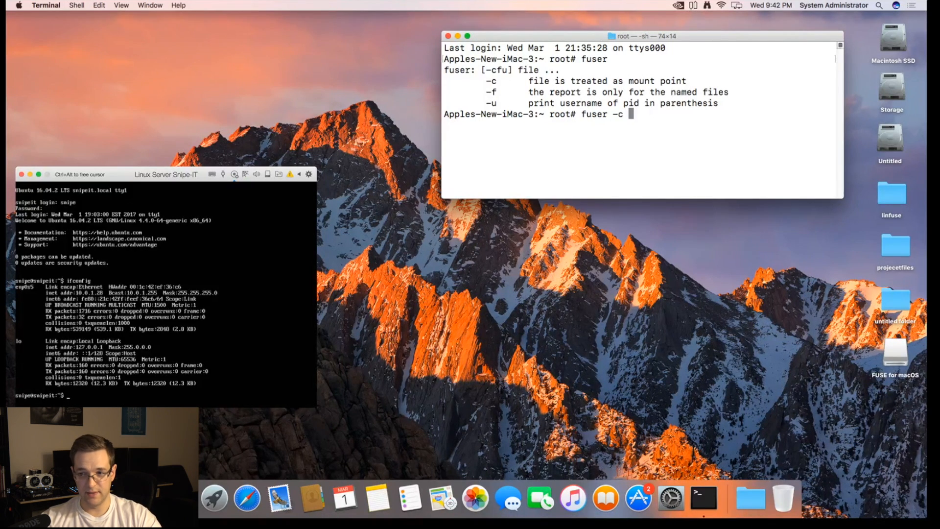
click(892, 195)
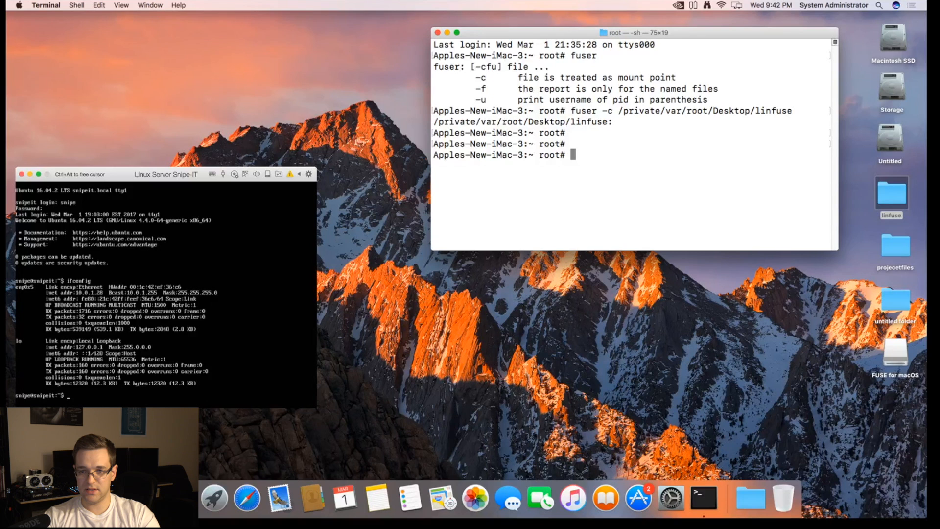
text(sshfs r)
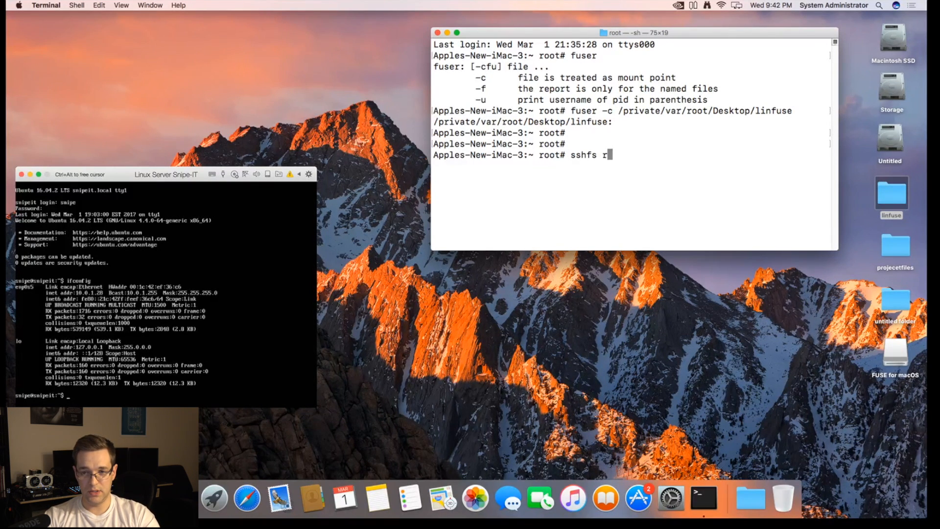
text(oo)
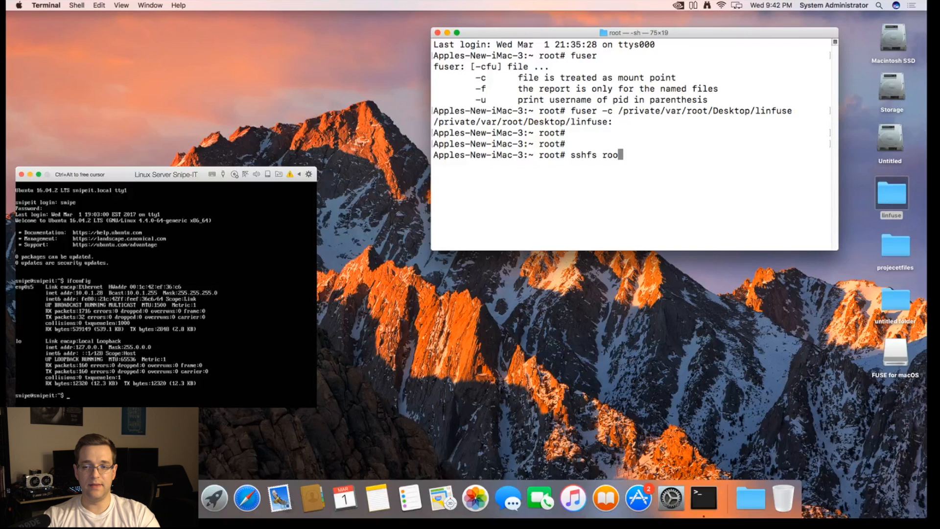
text(t@)
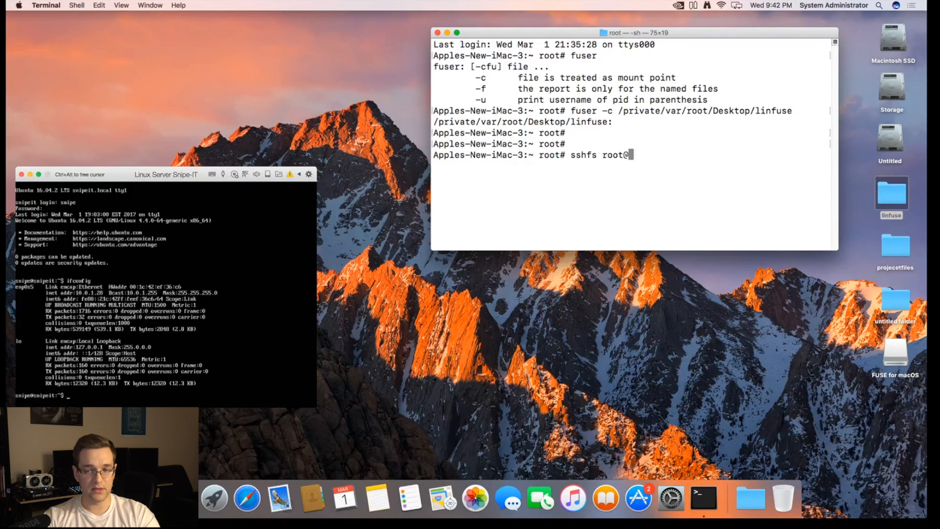
text(10.0.1.)
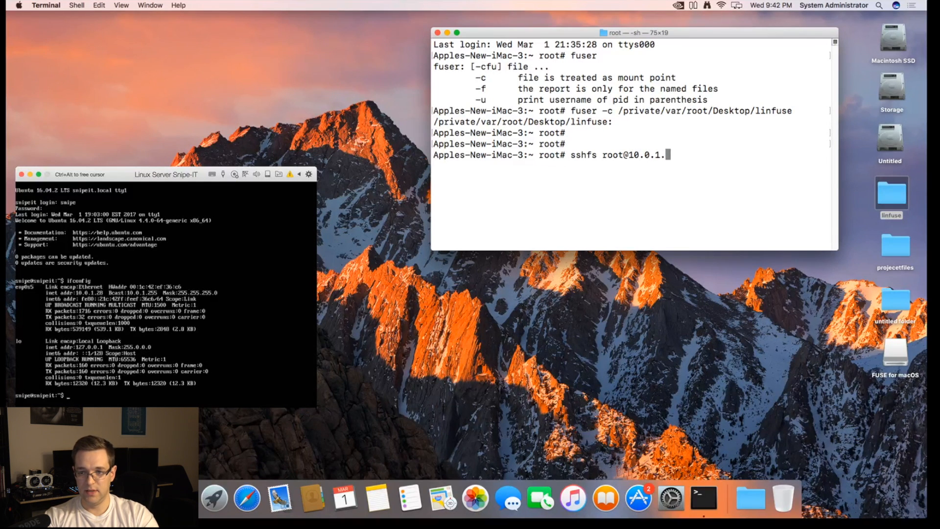
text(2)
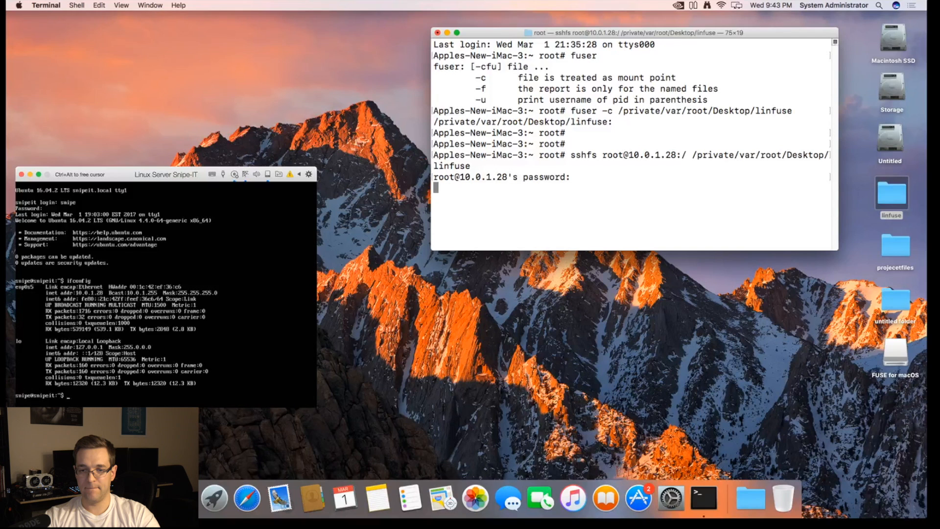
key(Return)
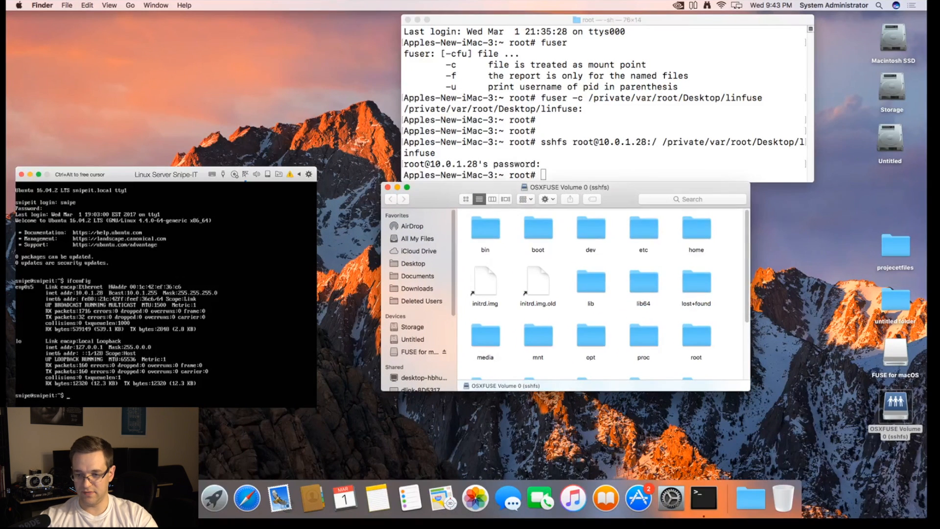
Show the OSXFUSE volume in List view and browse into the var folder
click(479, 199)
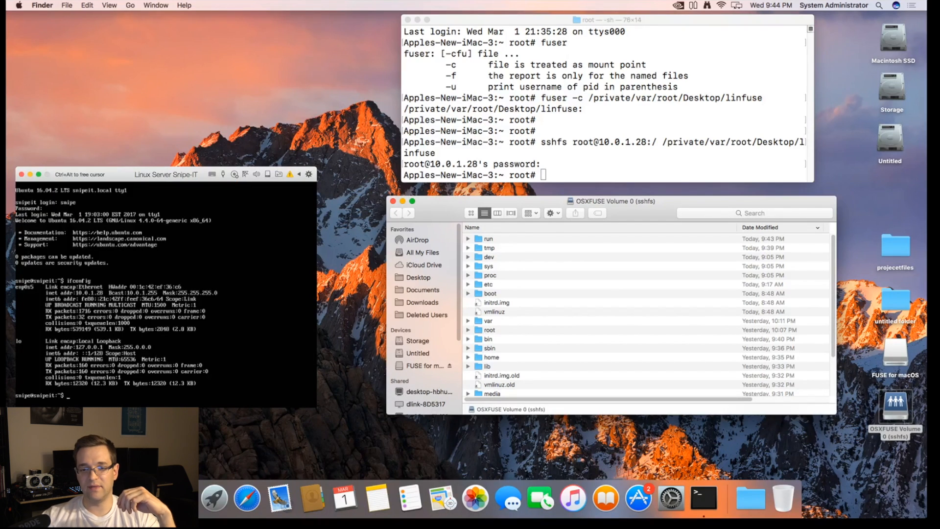
scroll(down, 3)
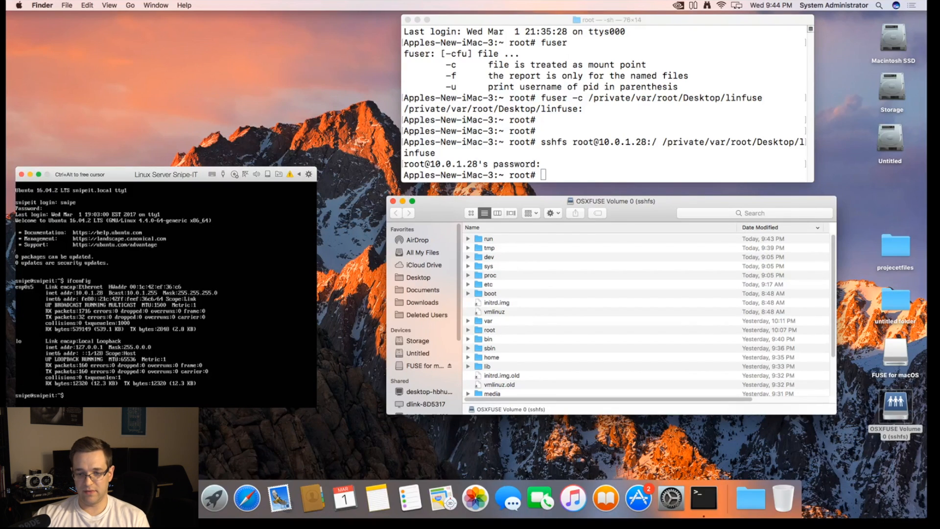
scroll(down, 3)
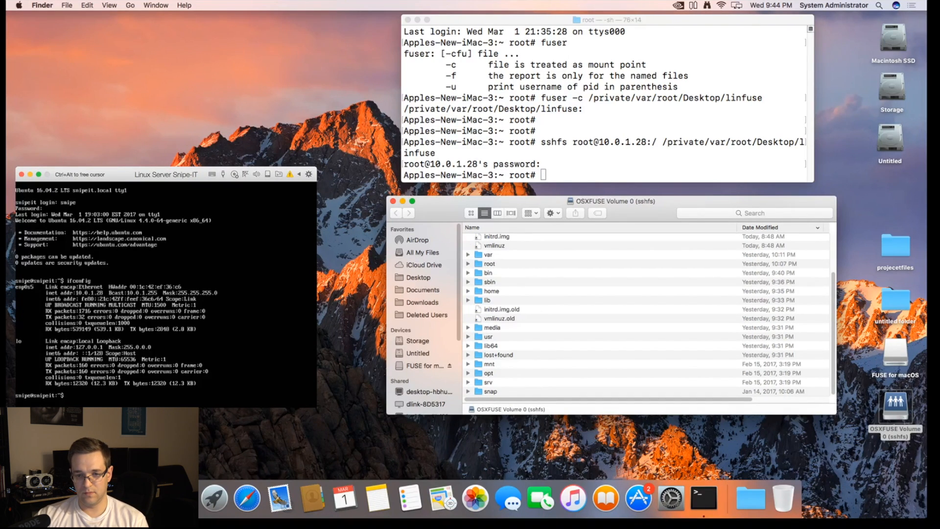
double_click(488, 255)
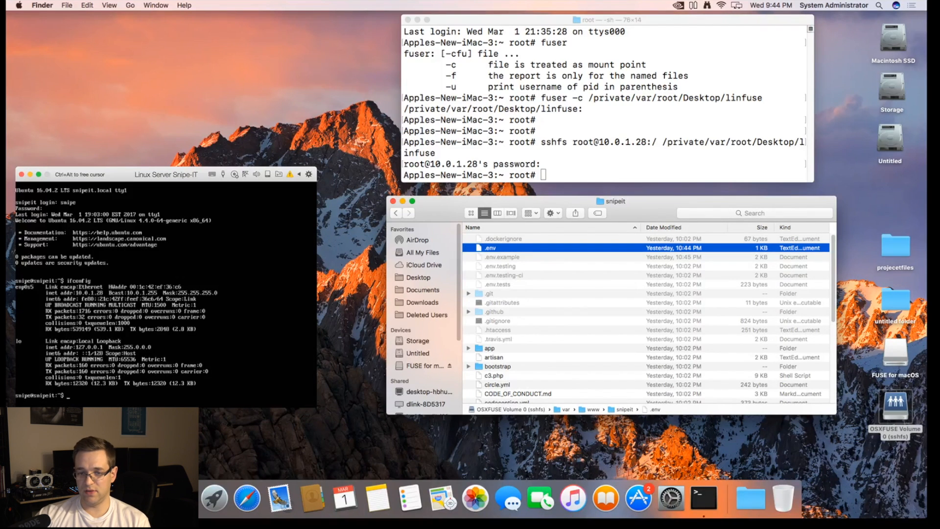
double_click(489, 248)
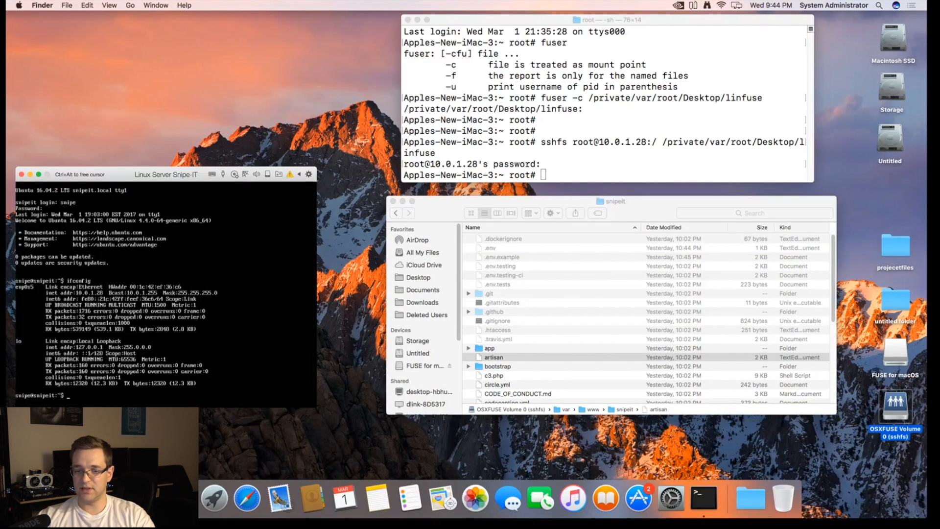
scroll(down, 3)
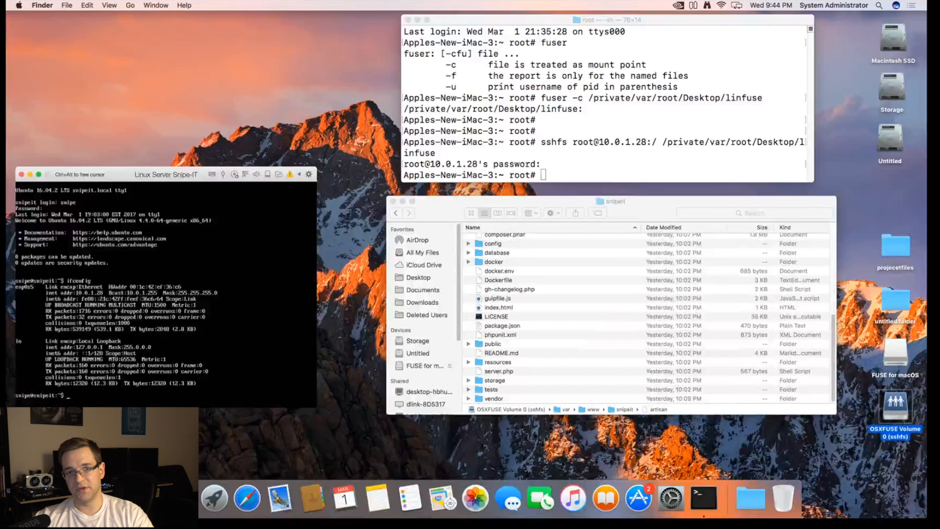